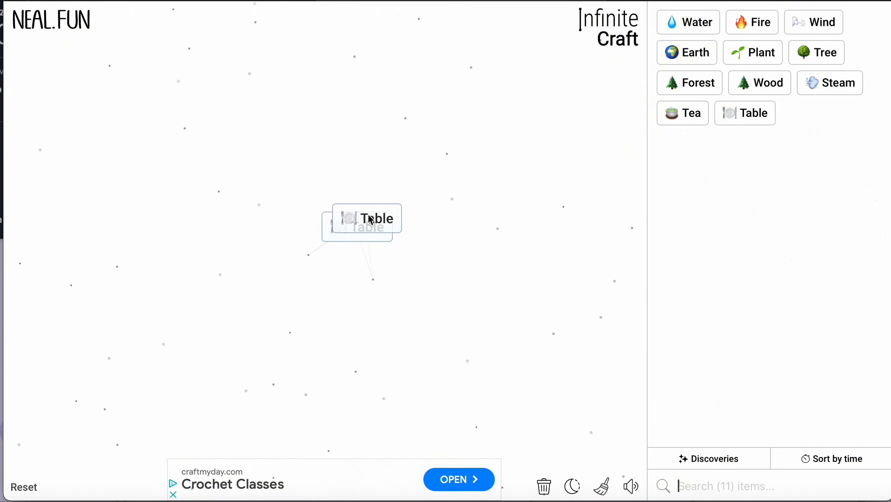
# Combine Table, Desk and Teacher tiles to craft School, discovering Desk, Teacher and School
pyautogui.click(362, 222)
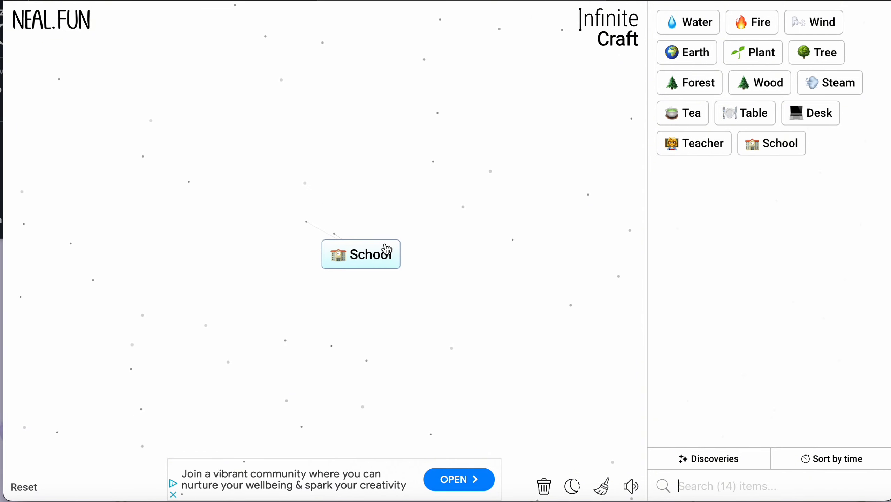
pyautogui.moveTo(462, 271)
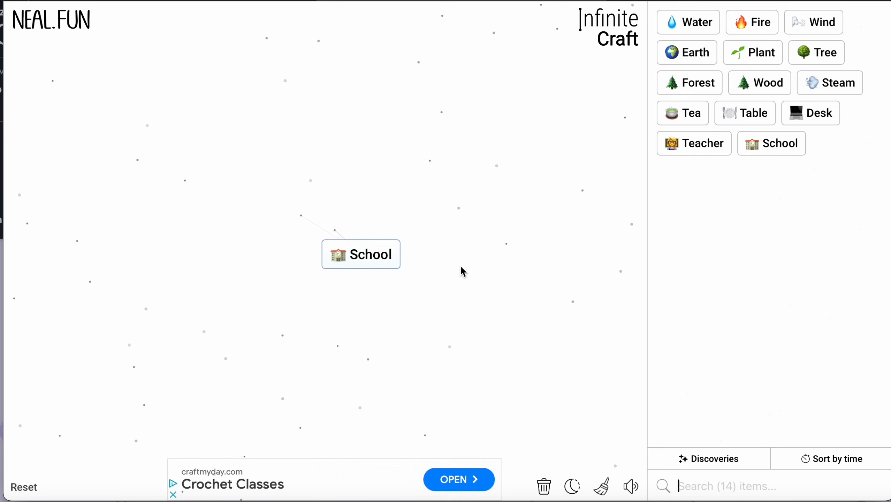
pyautogui.moveTo(472, 213)
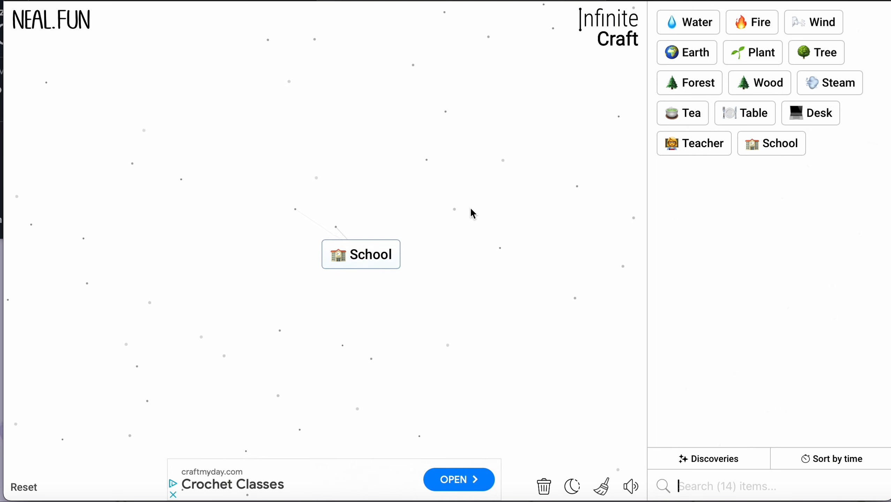